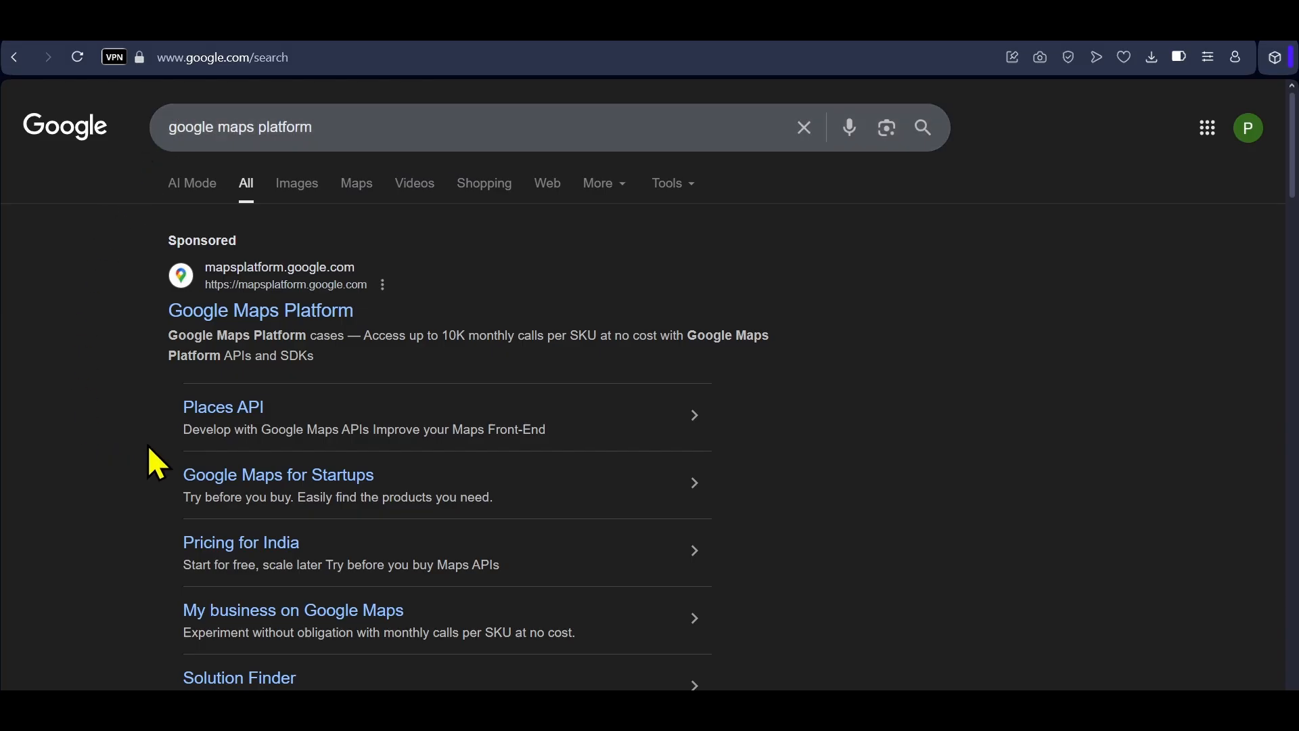
mouse_move(264, 329)
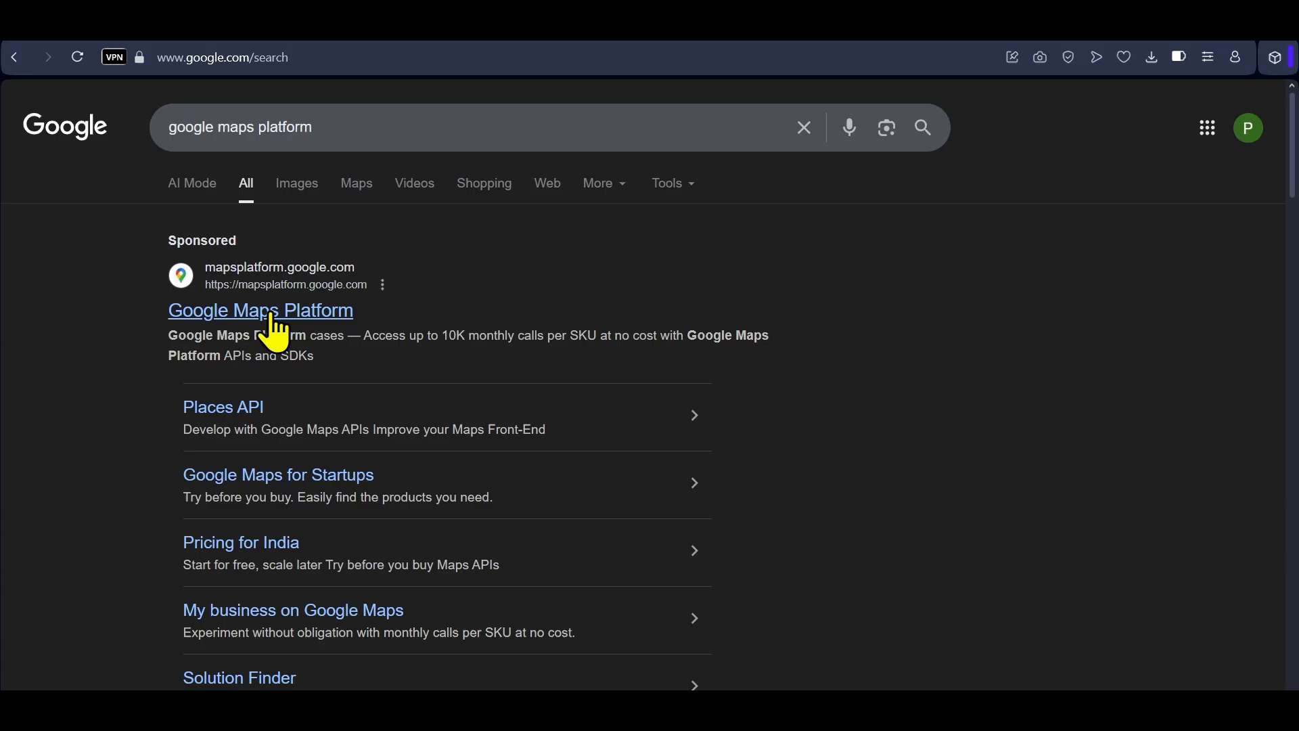
Step: Open the Google Maps Platform site from the search results
click(260, 311)
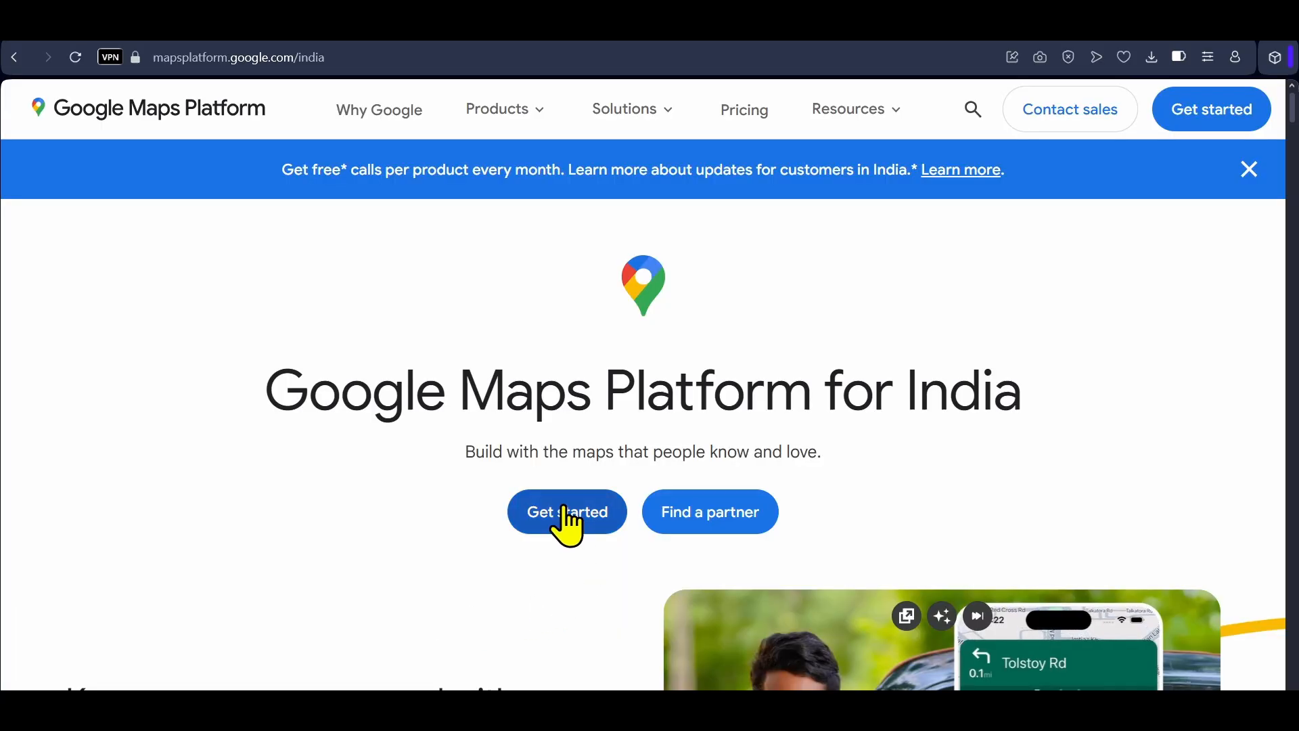
Step: Start Maps Platform setup and agree to the Google Cloud Terms of Service
click(567, 512)
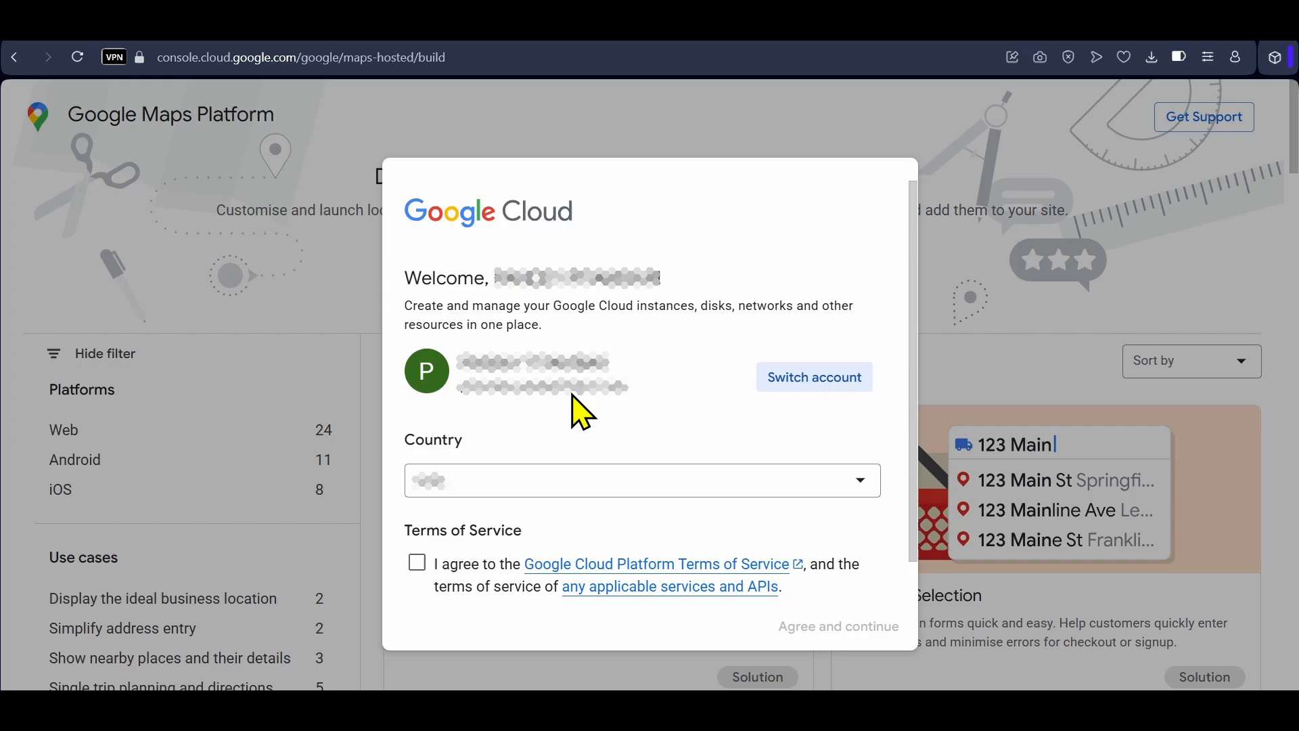
mouse_move(815, 387)
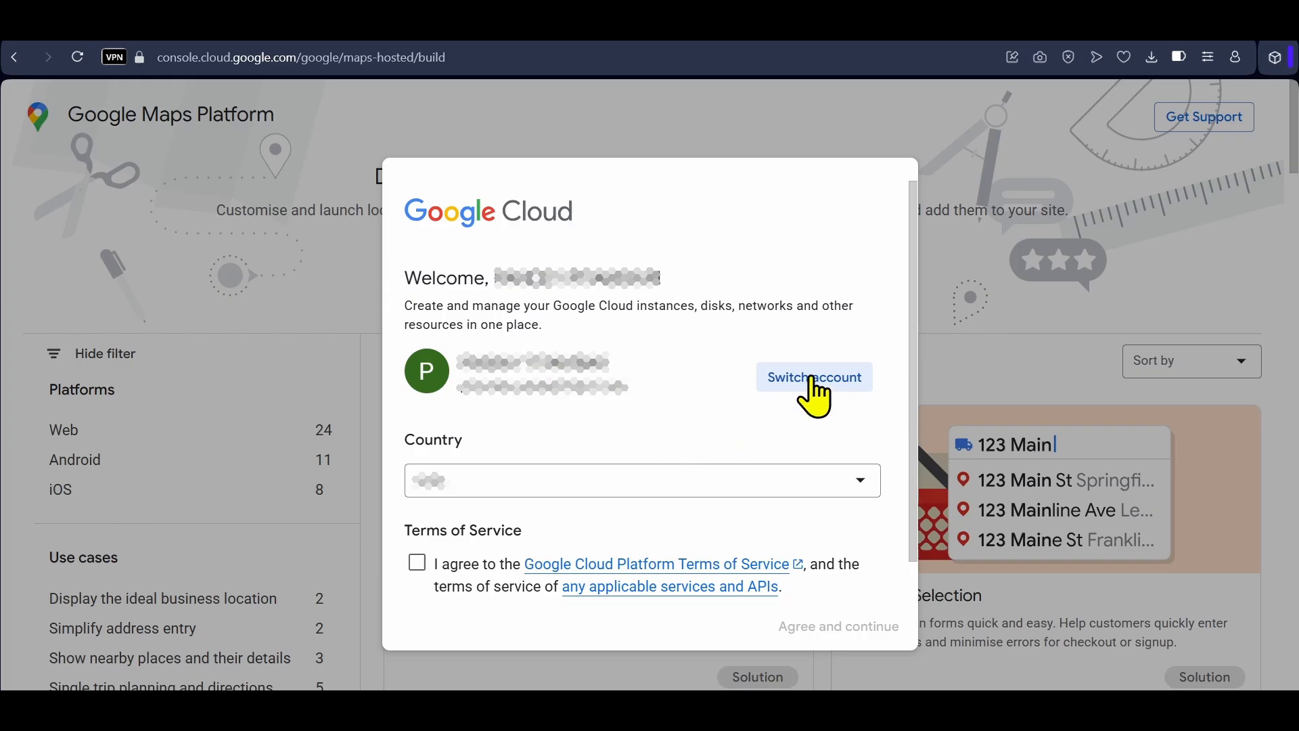
mouse_move(789, 420)
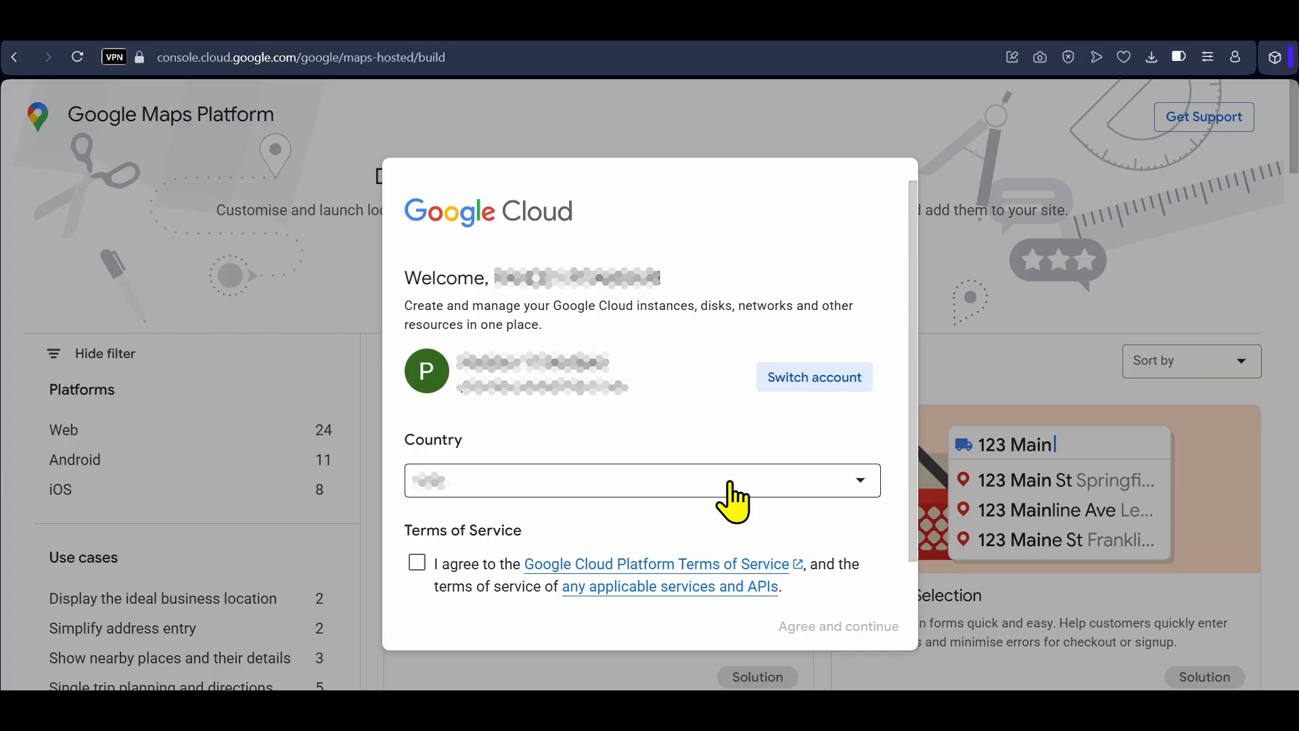
mouse_move(743, 497)
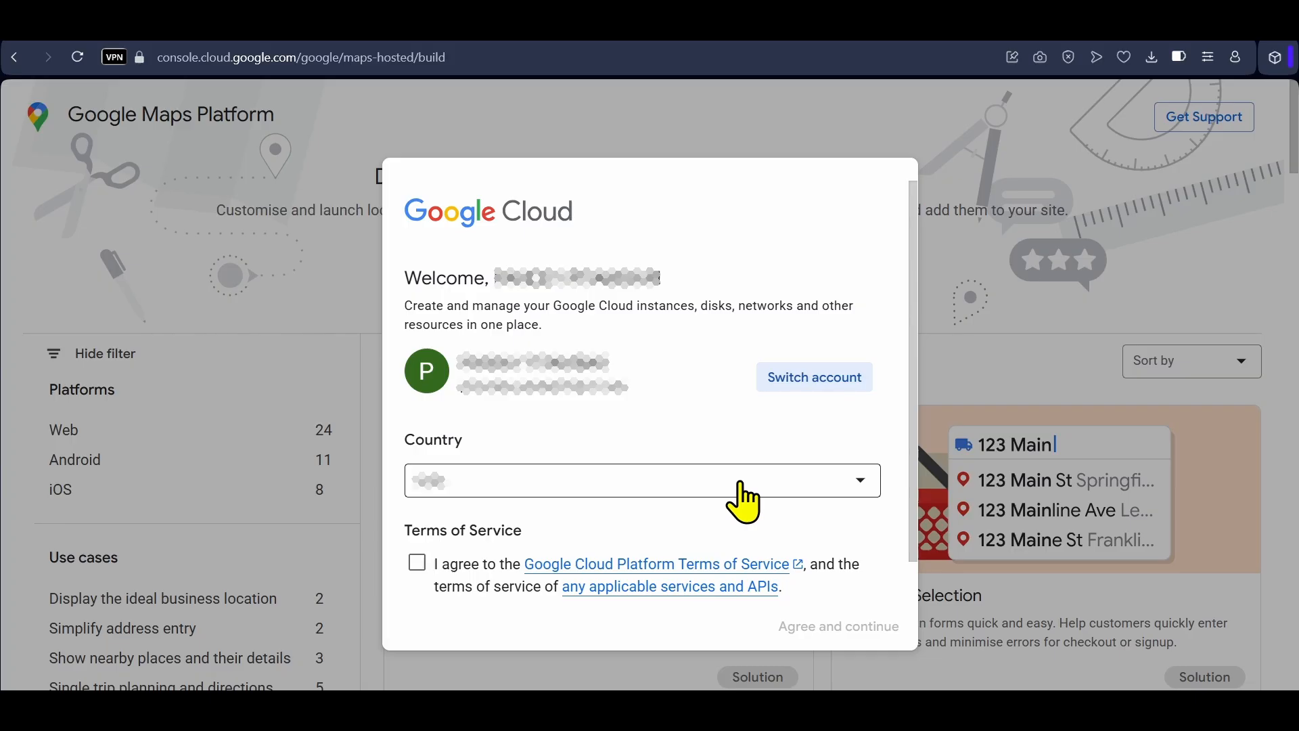
mouse_move(360, 567)
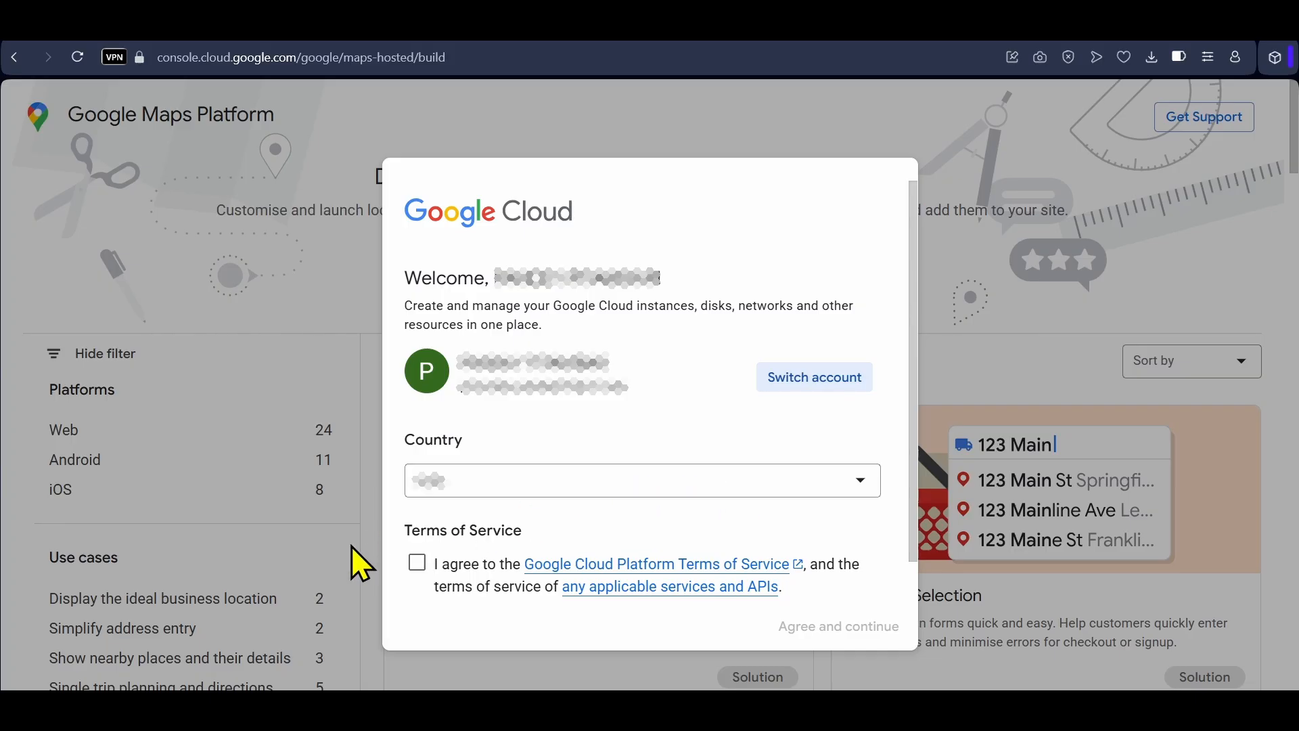
click(417, 563)
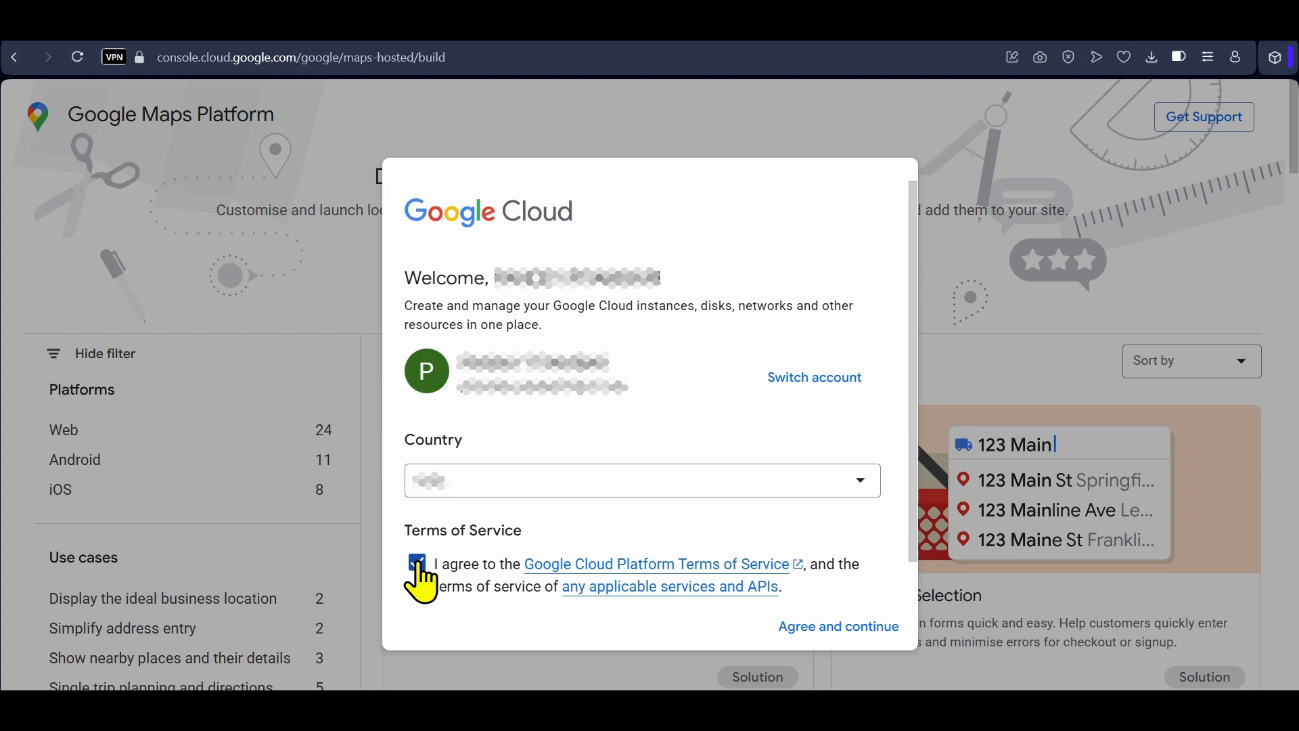
click(839, 625)
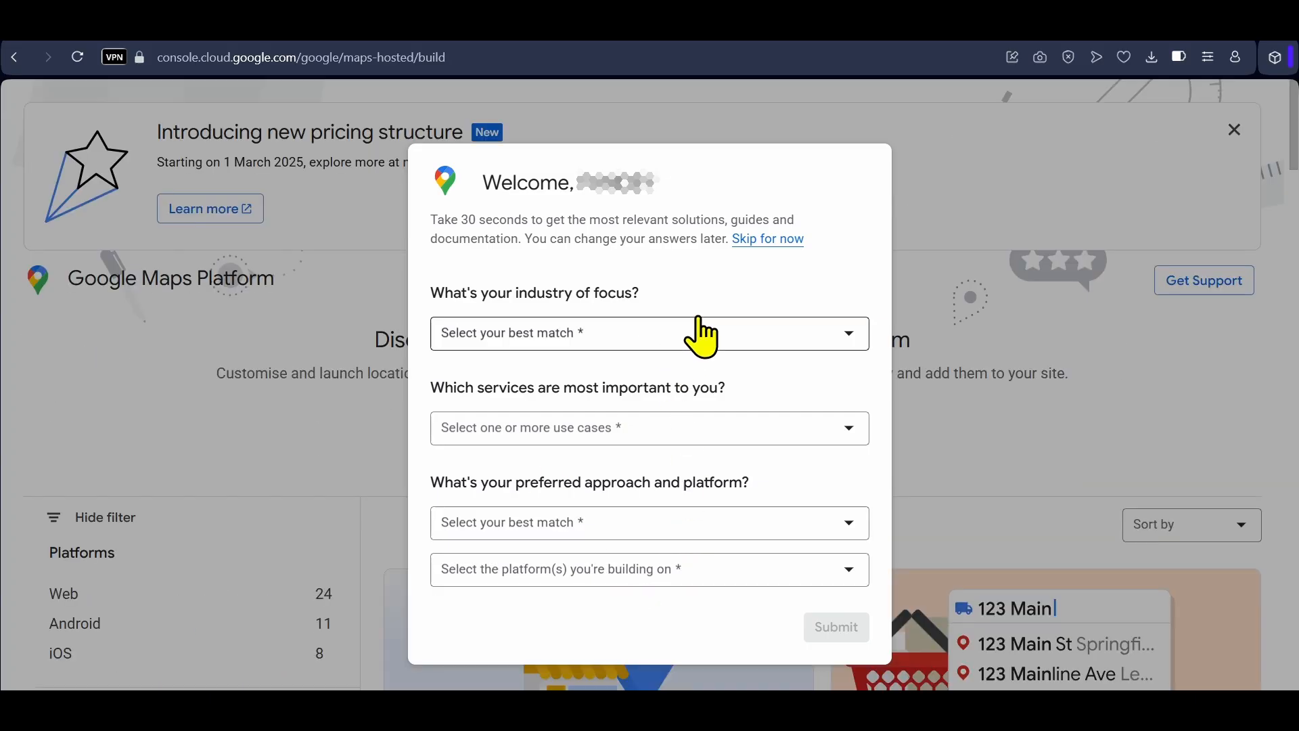
Step: Skip the welcome questionnaire about industry and use cases
click(768, 238)
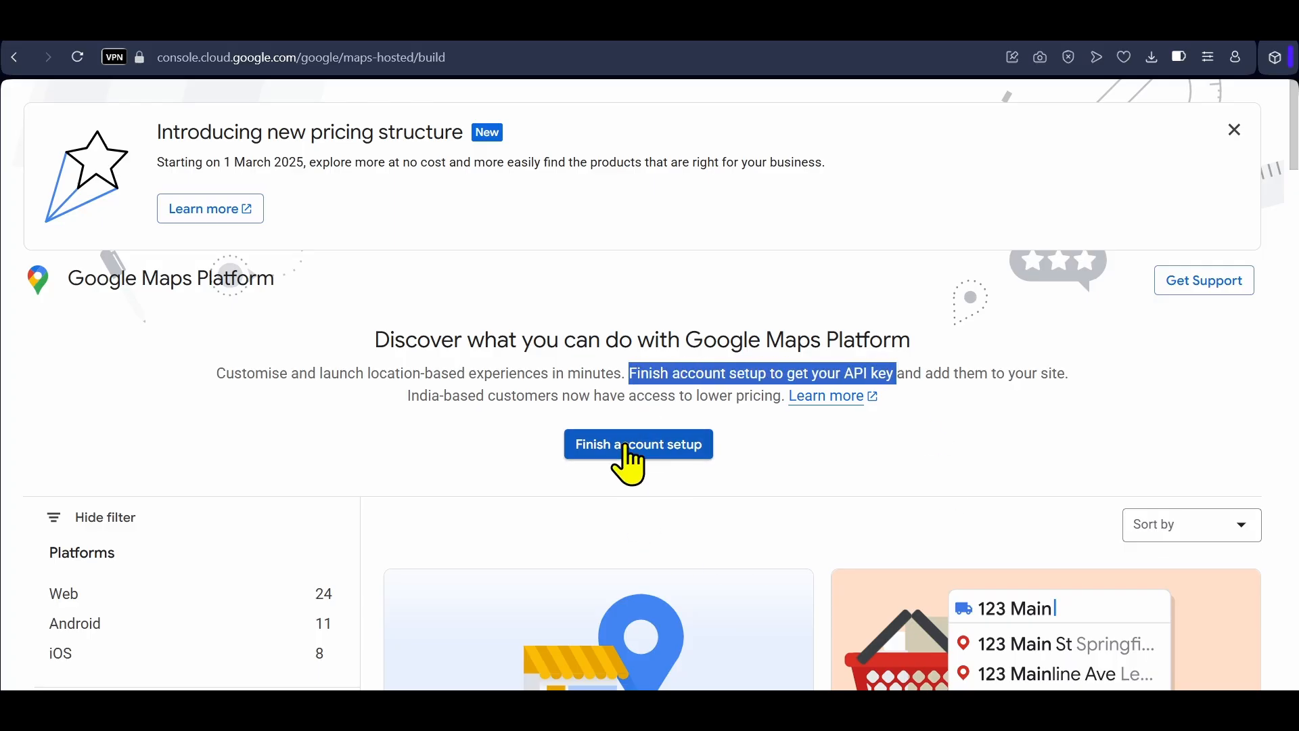
Step: Finish account setup and accept the free-trial account information terms
click(639, 444)
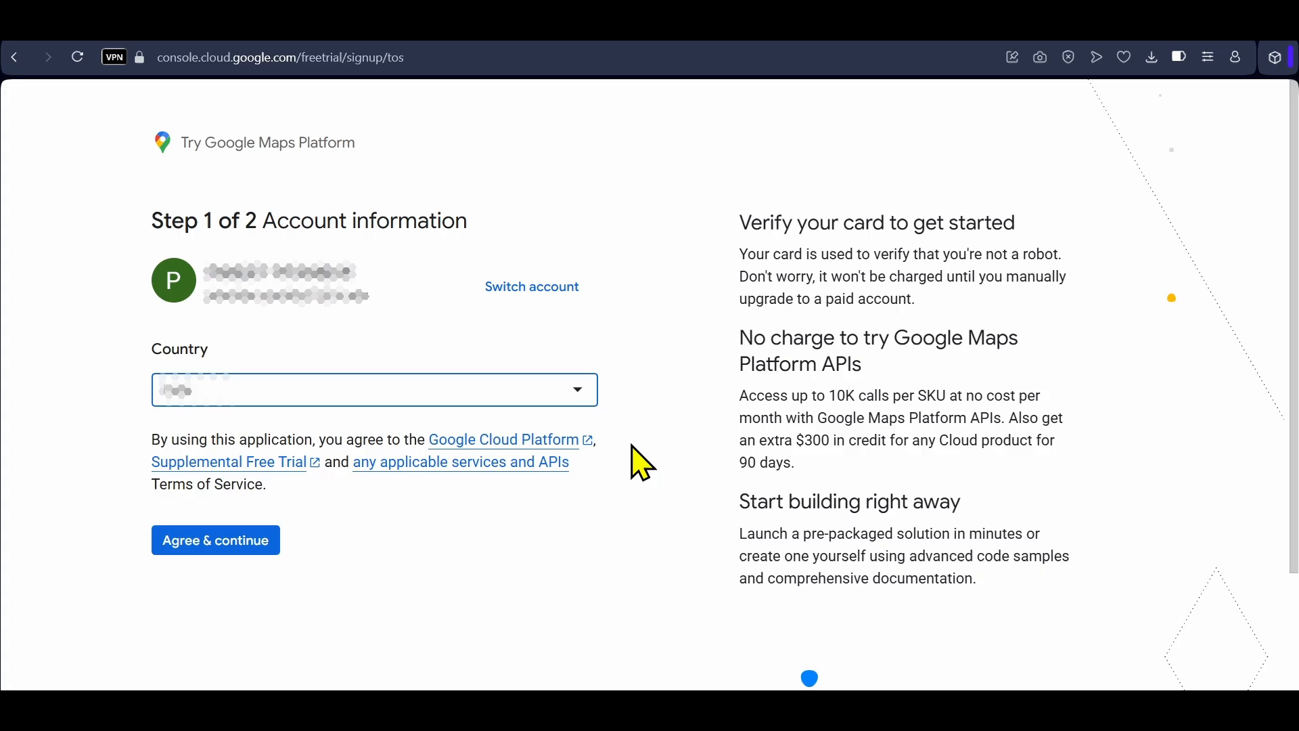
mouse_move(208, 549)
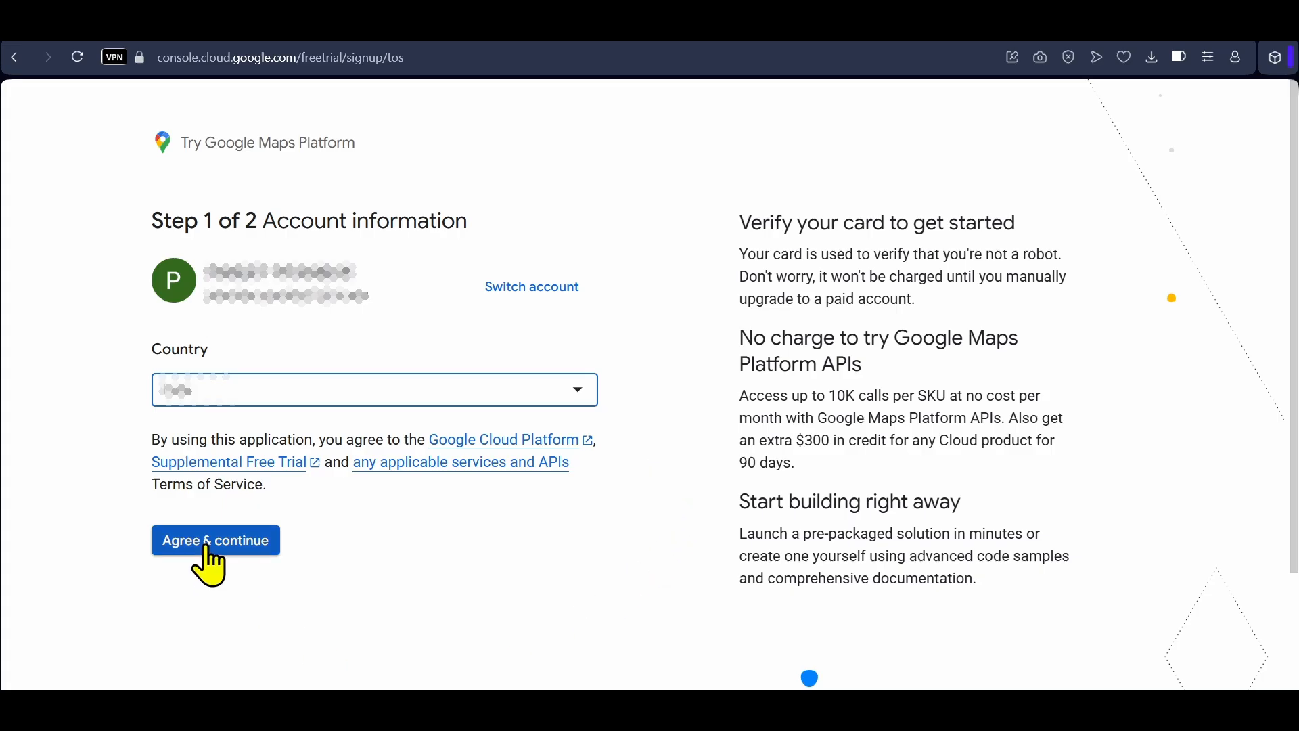
click(215, 540)
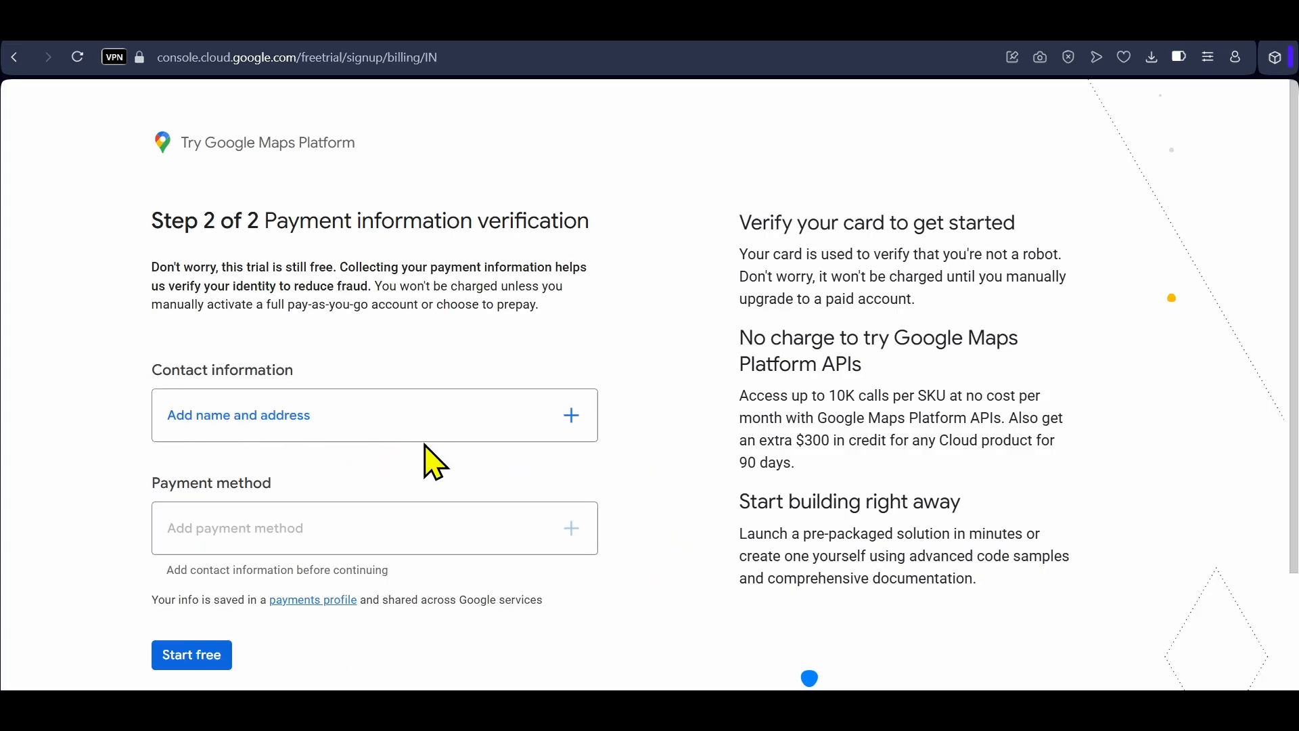
mouse_move(287, 528)
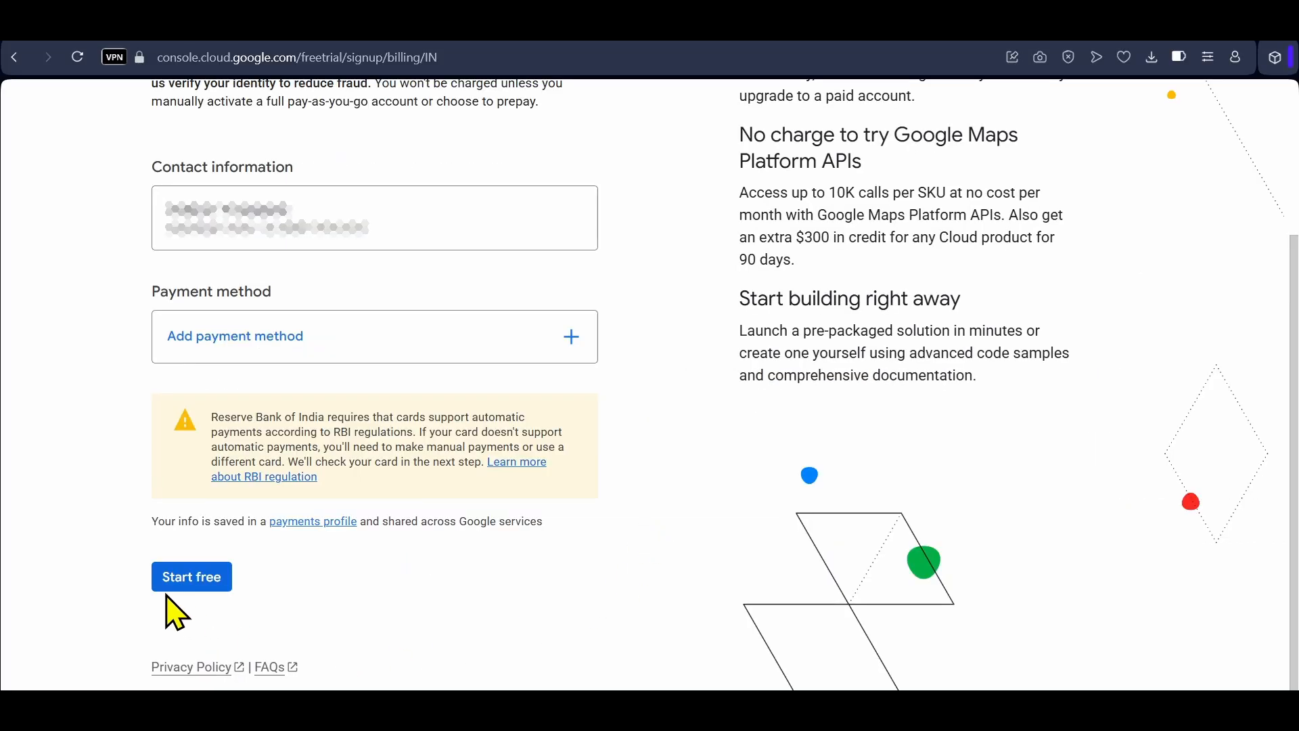
Step: Start the free trial so an API key with all Maps APIs is generated
click(192, 577)
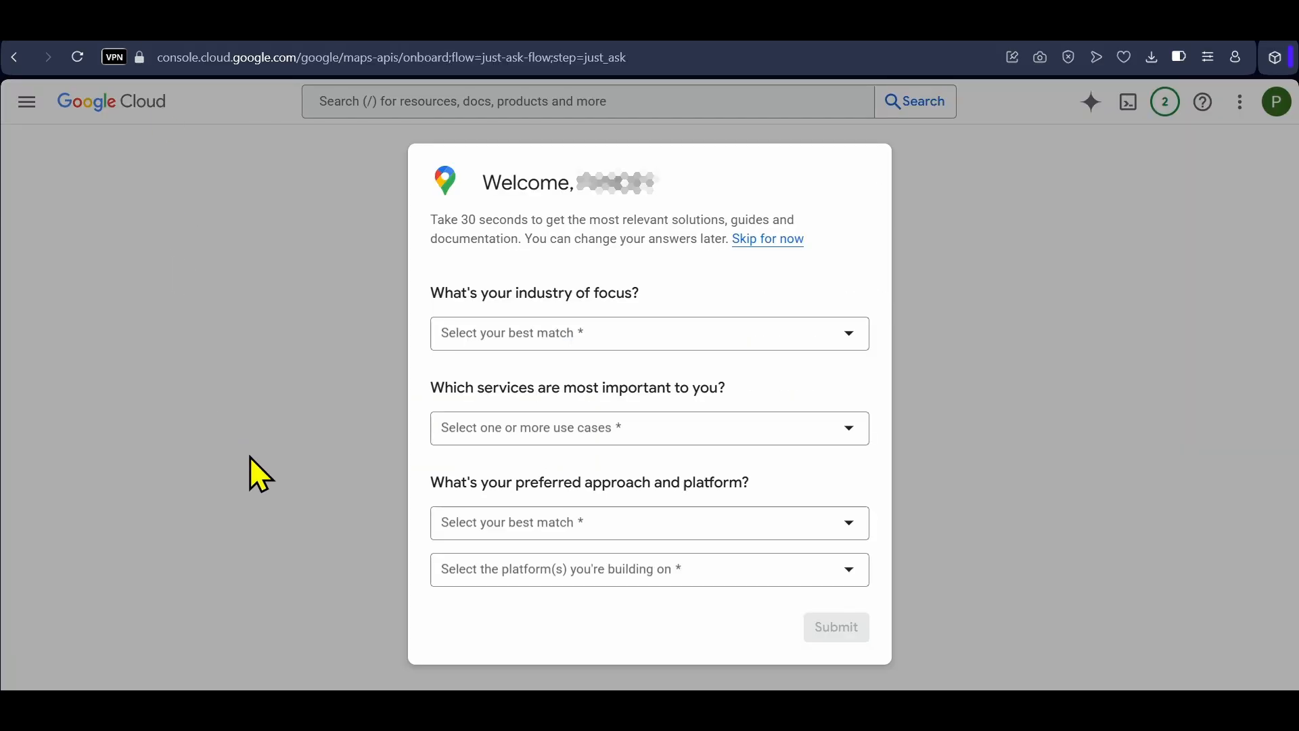
mouse_move(268, 468)
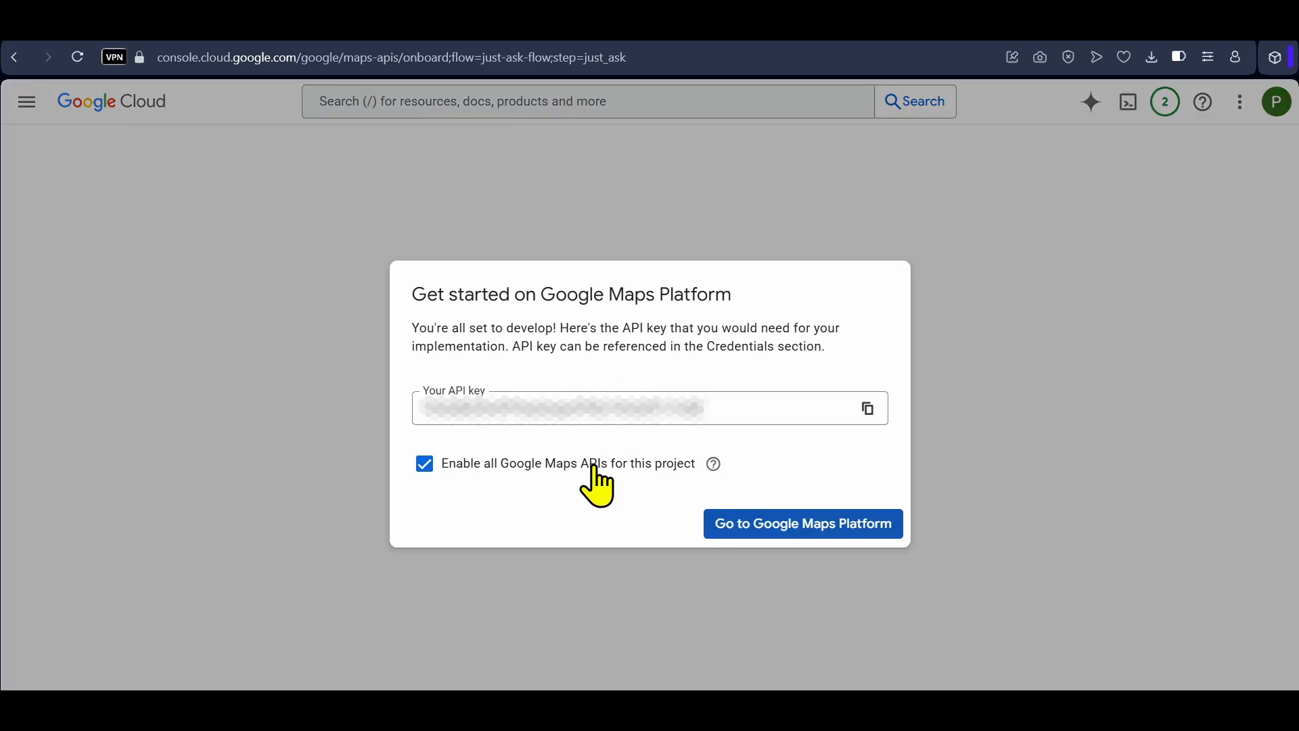
mouse_move(869, 408)
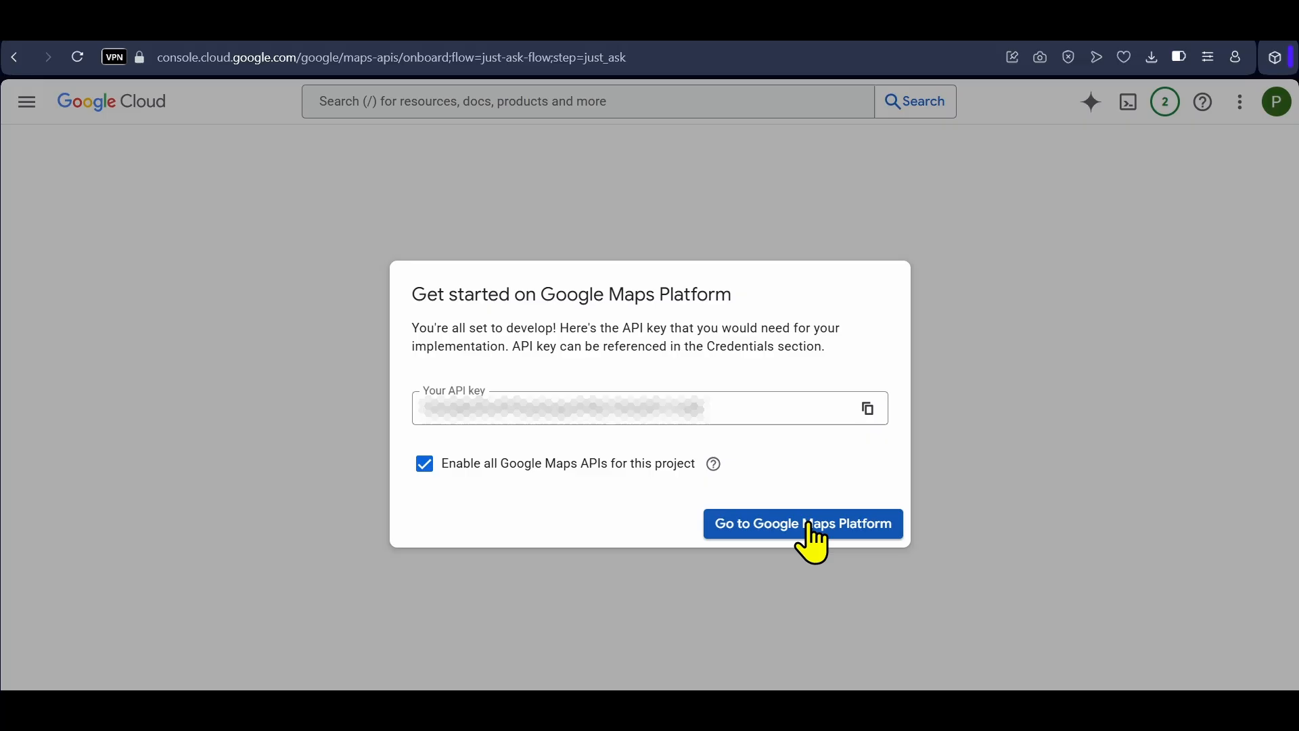
Step: Continue to Google Maps Platform and view the API key restriction type options
click(804, 524)
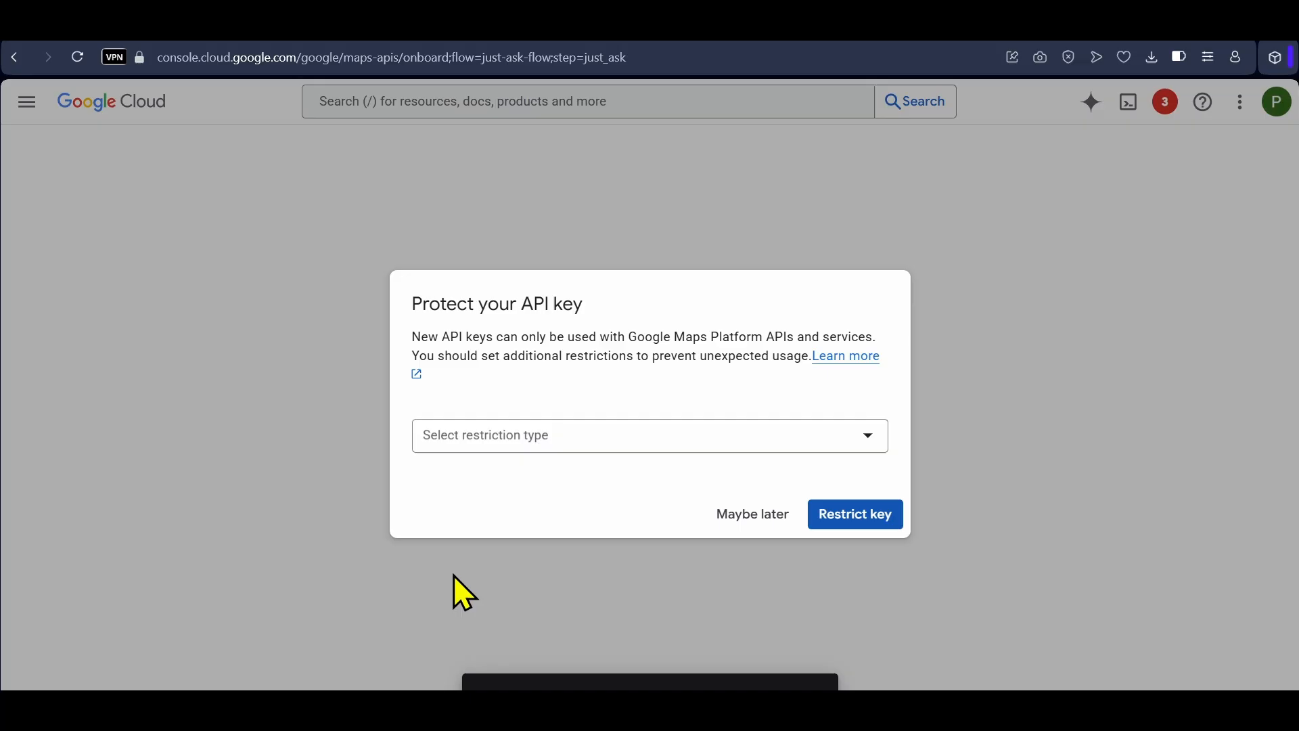
mouse_move(657, 483)
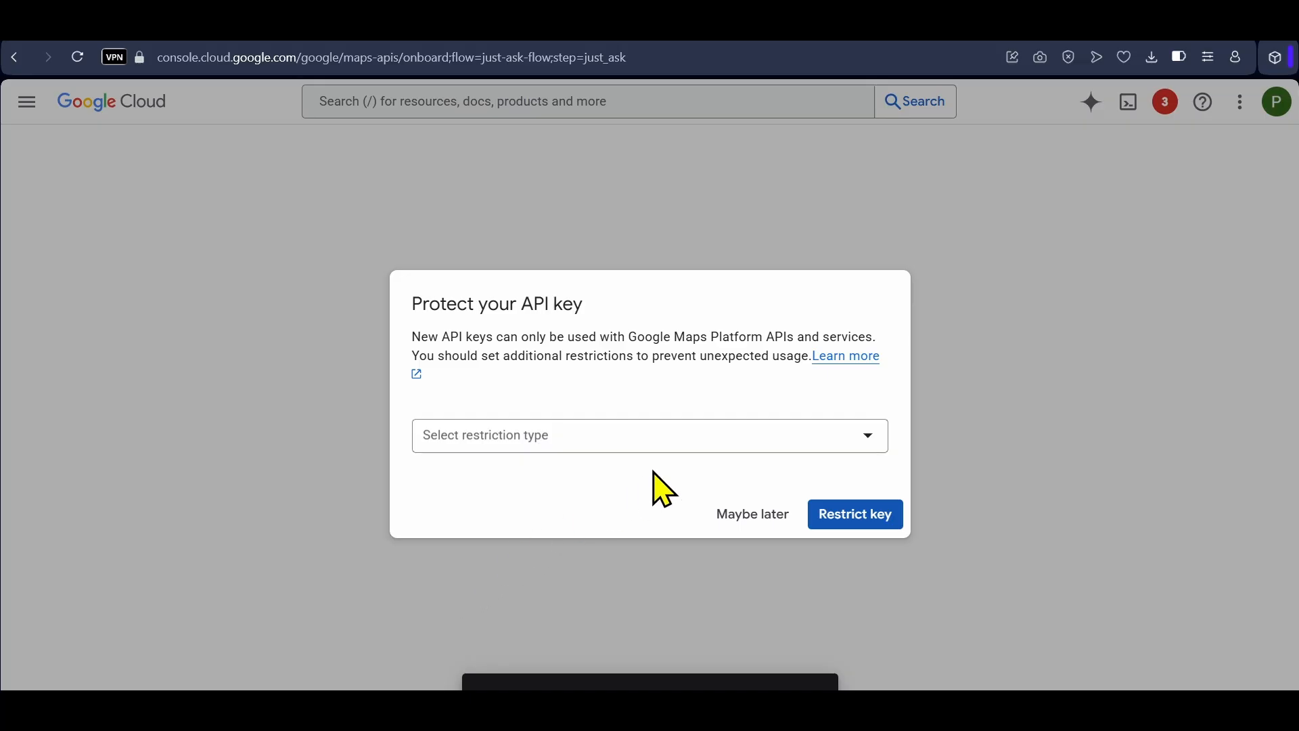
click(649, 436)
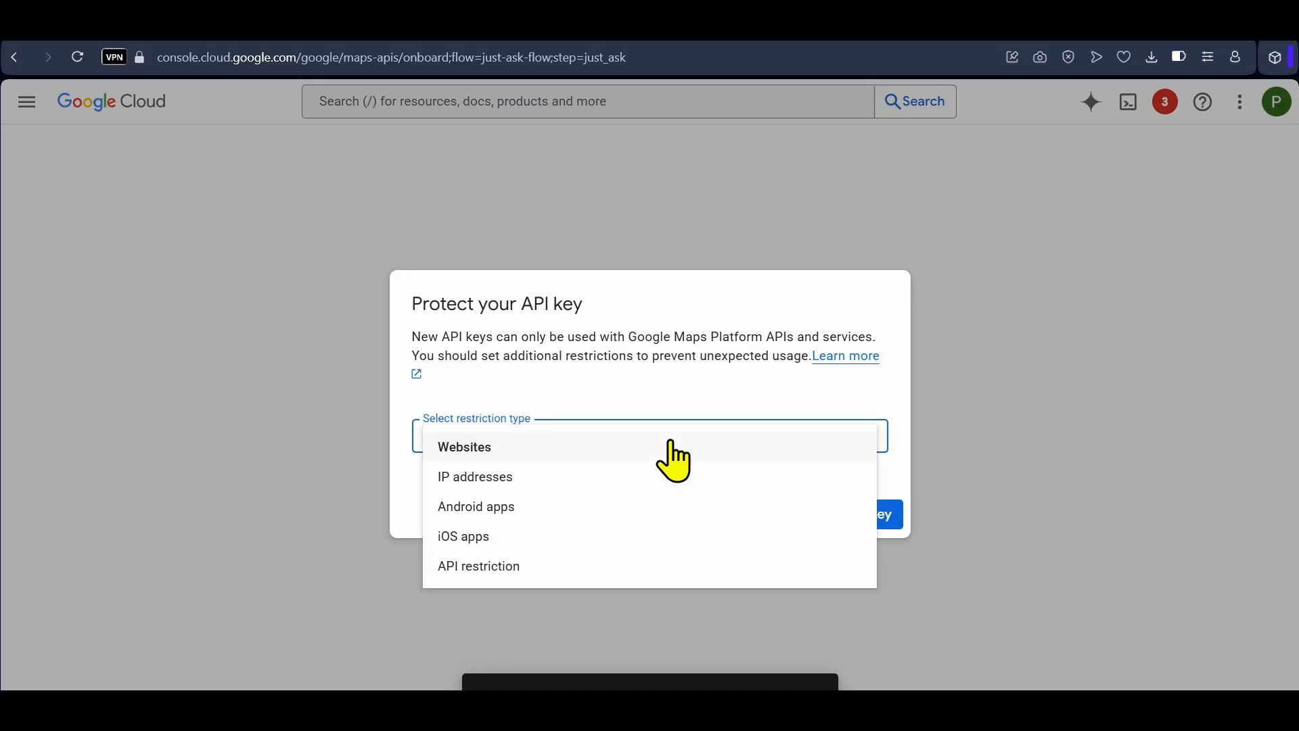
mouse_move(532, 464)
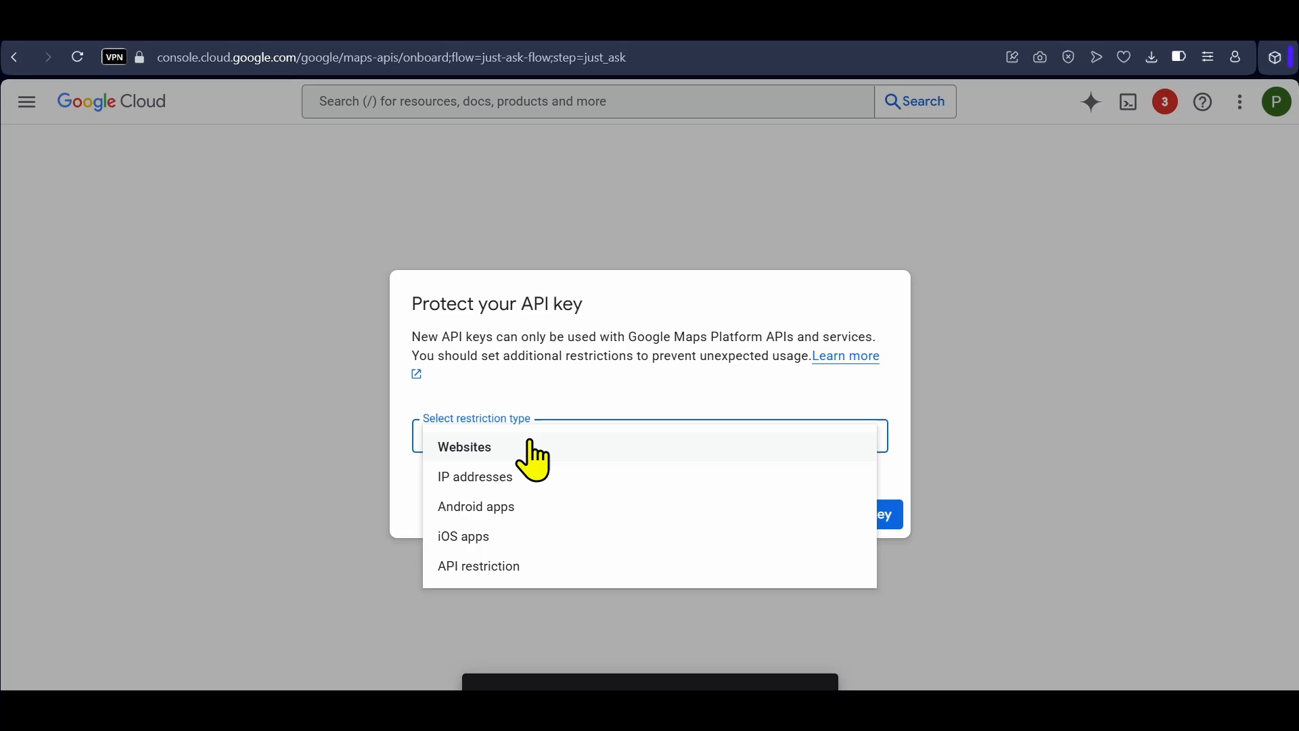
mouse_move(514, 572)
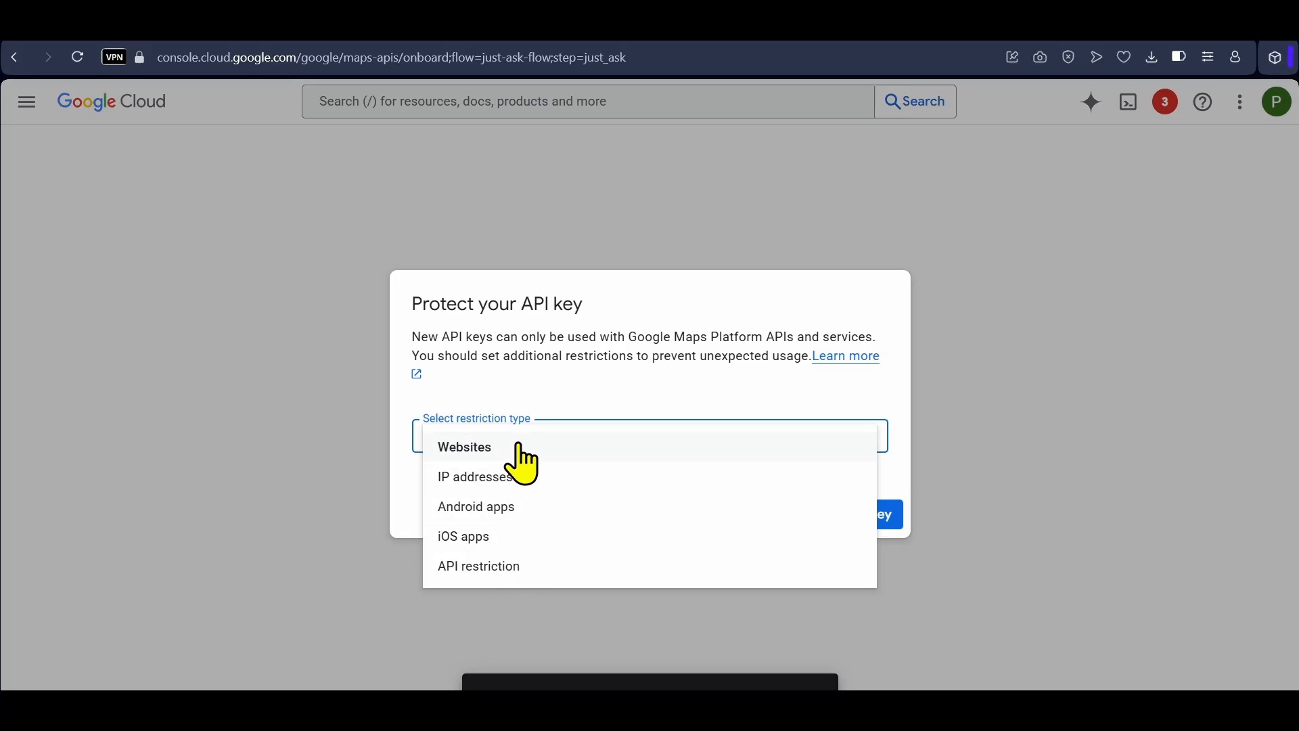
mouse_move(542, 477)
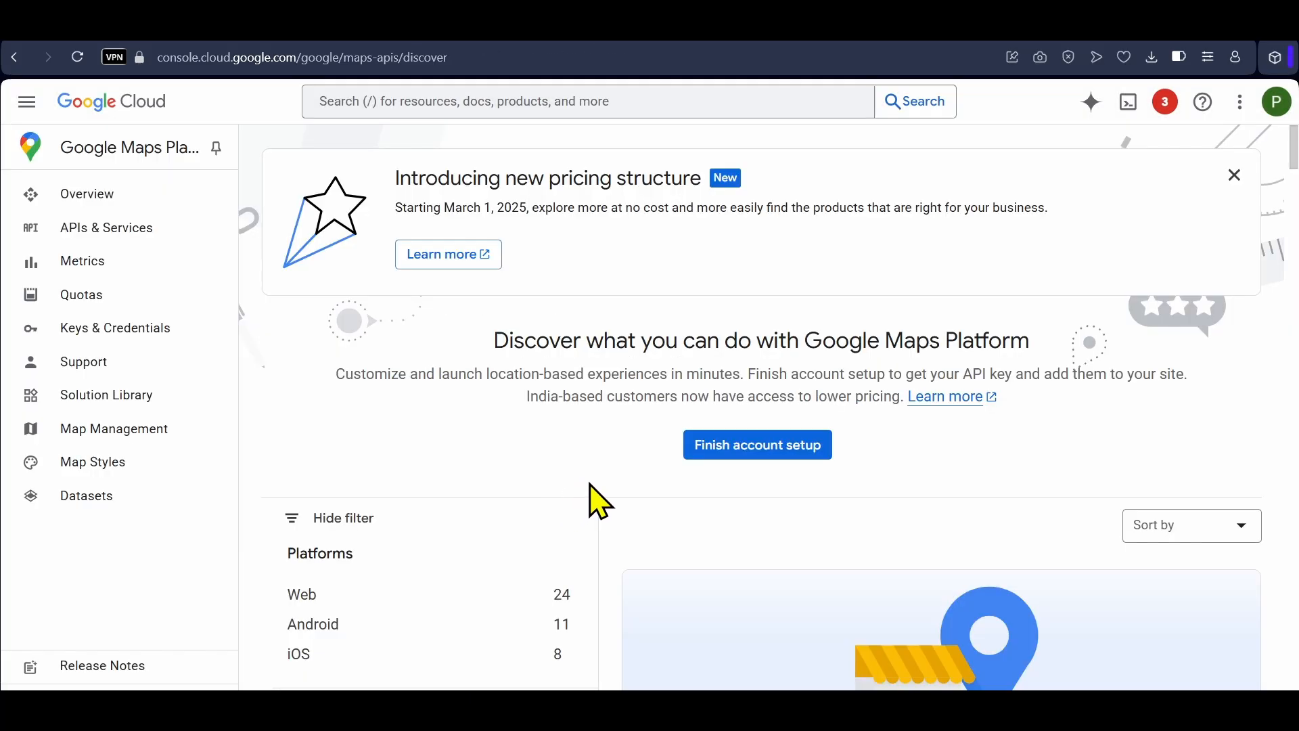
mouse_move(606, 501)
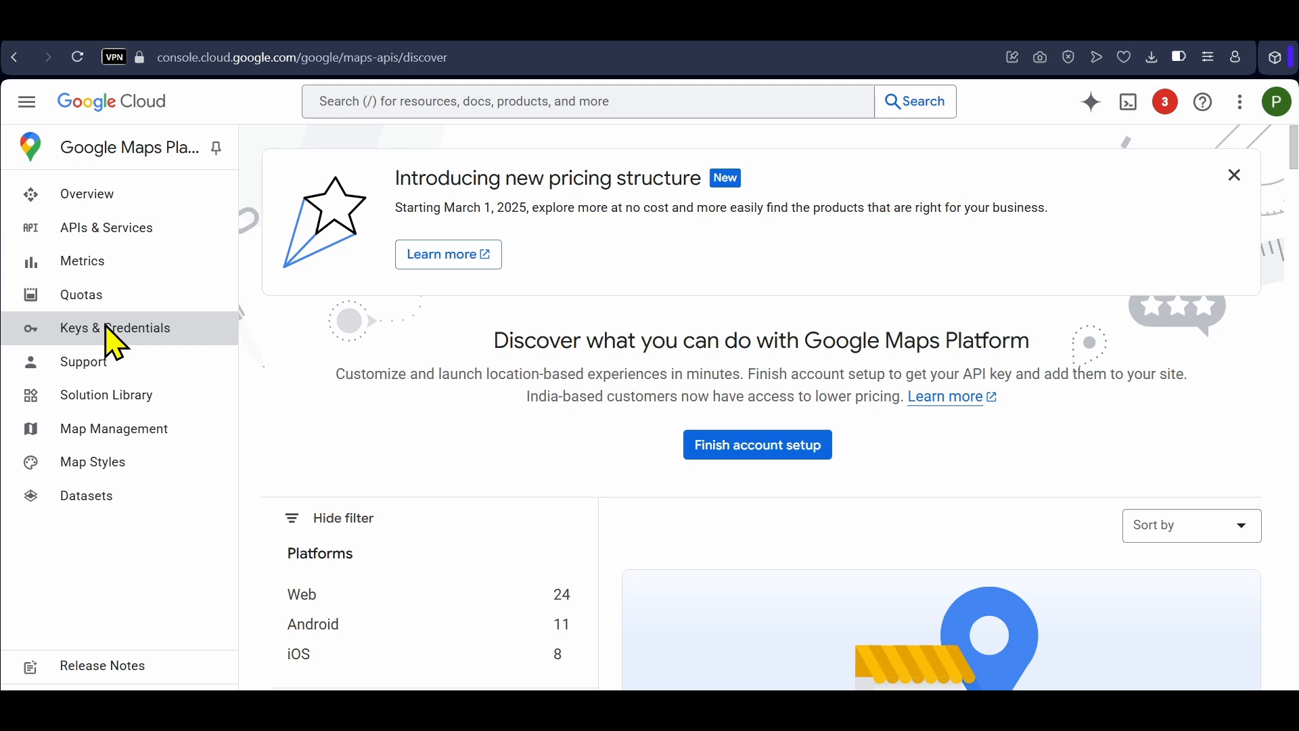
Step: Go to the Keys & Credentials page without restricting the key
click(114, 328)
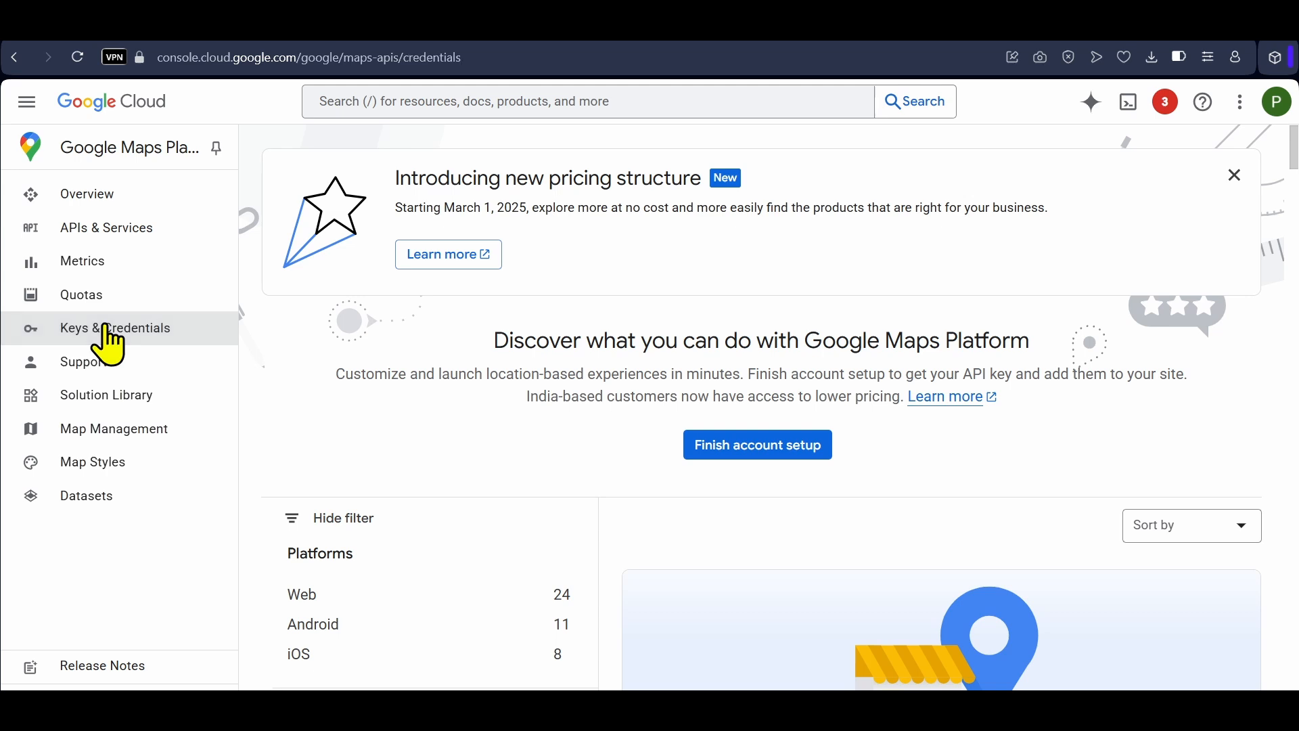